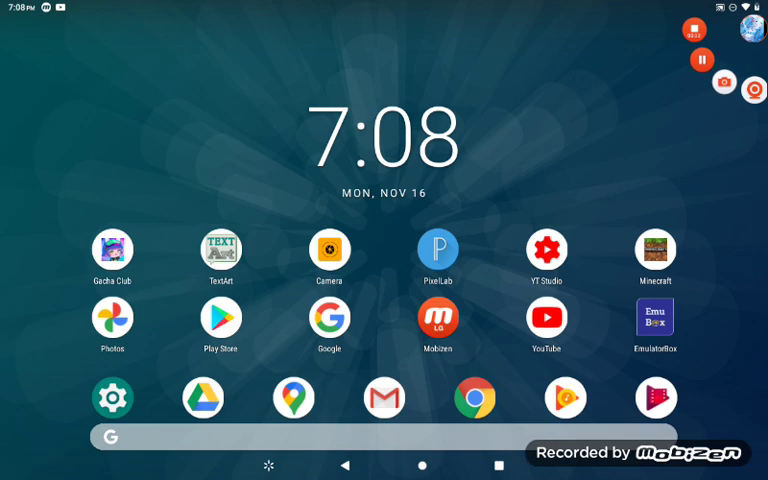
# - Browse the YouTube search results for 'pokemon fairy type pokedex entries'
pyautogui.click(548, 322)
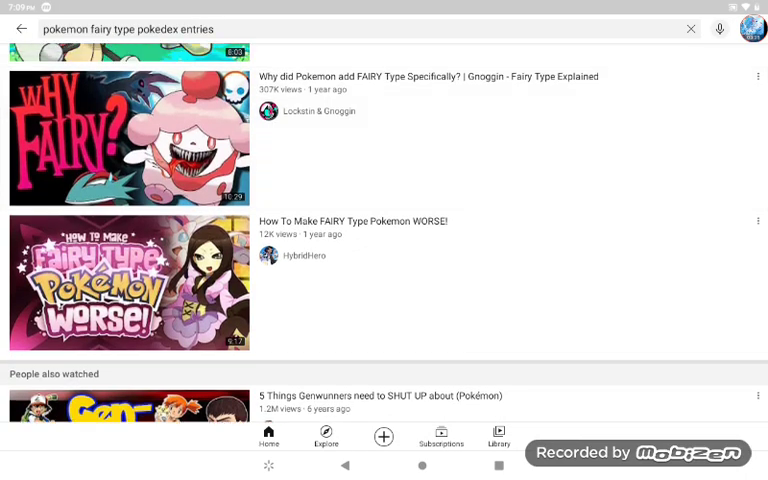
pyautogui.scroll(-3)
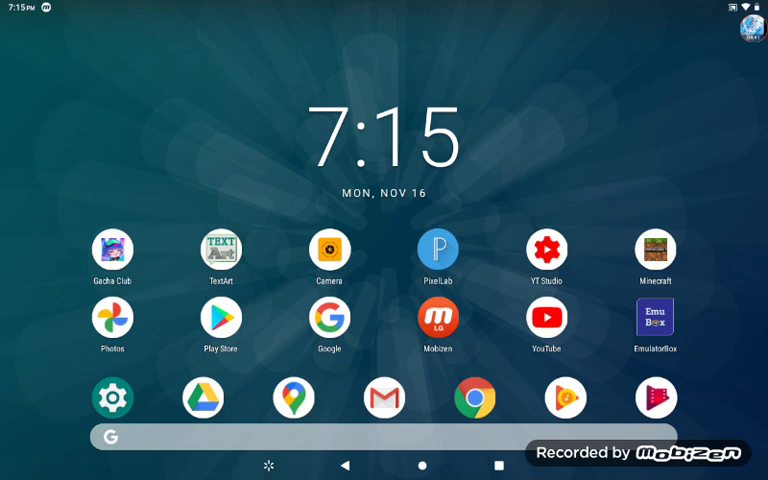
# - Return from YouTube to the Android home screen with its app icons
pyautogui.click(750, 22)
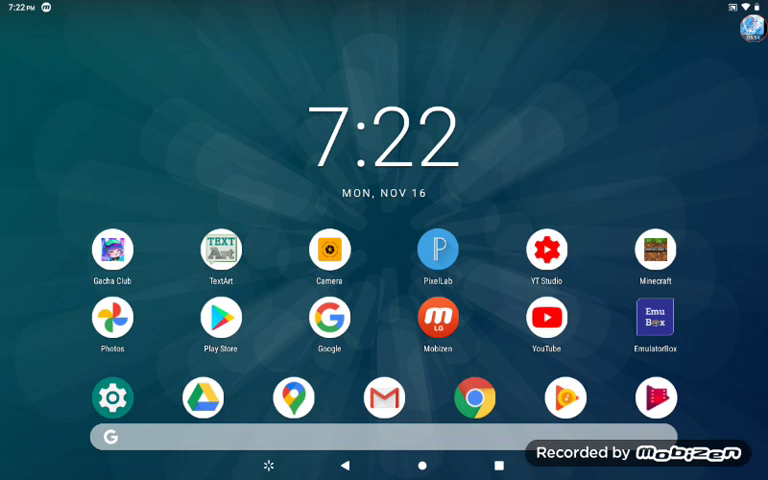
pyautogui.click(748, 28)
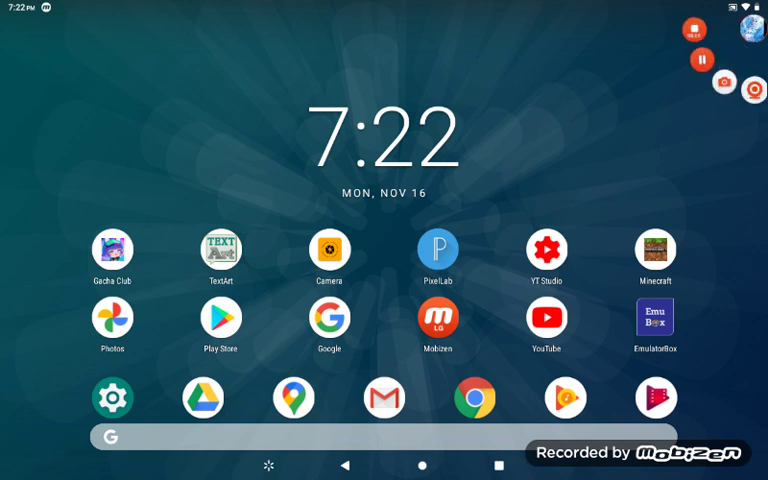
pyautogui.click(700, 24)
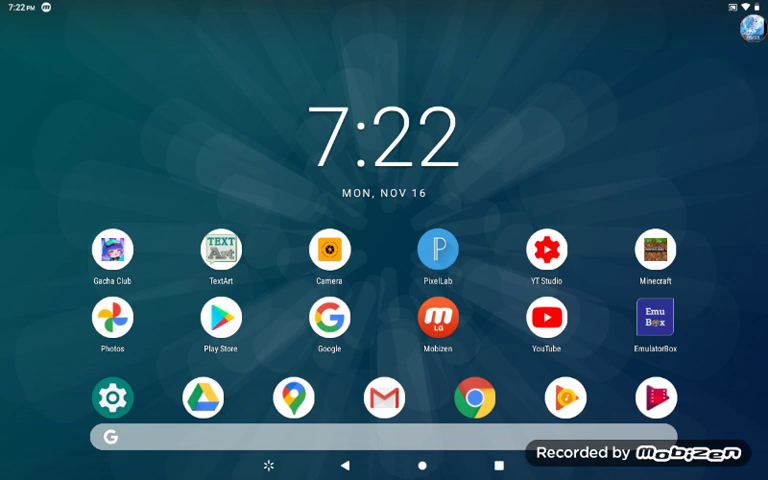